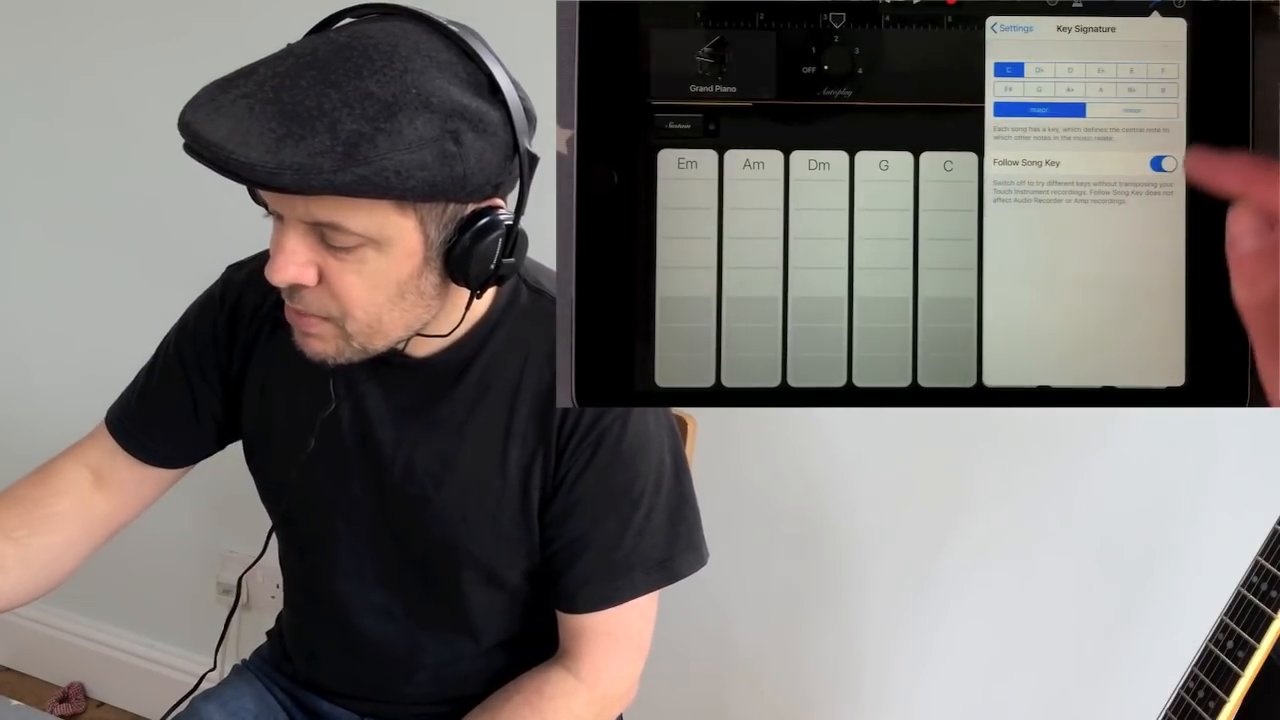
Open Settings to show the song key, C major with Follow Song Key on.
click(1133, 70)
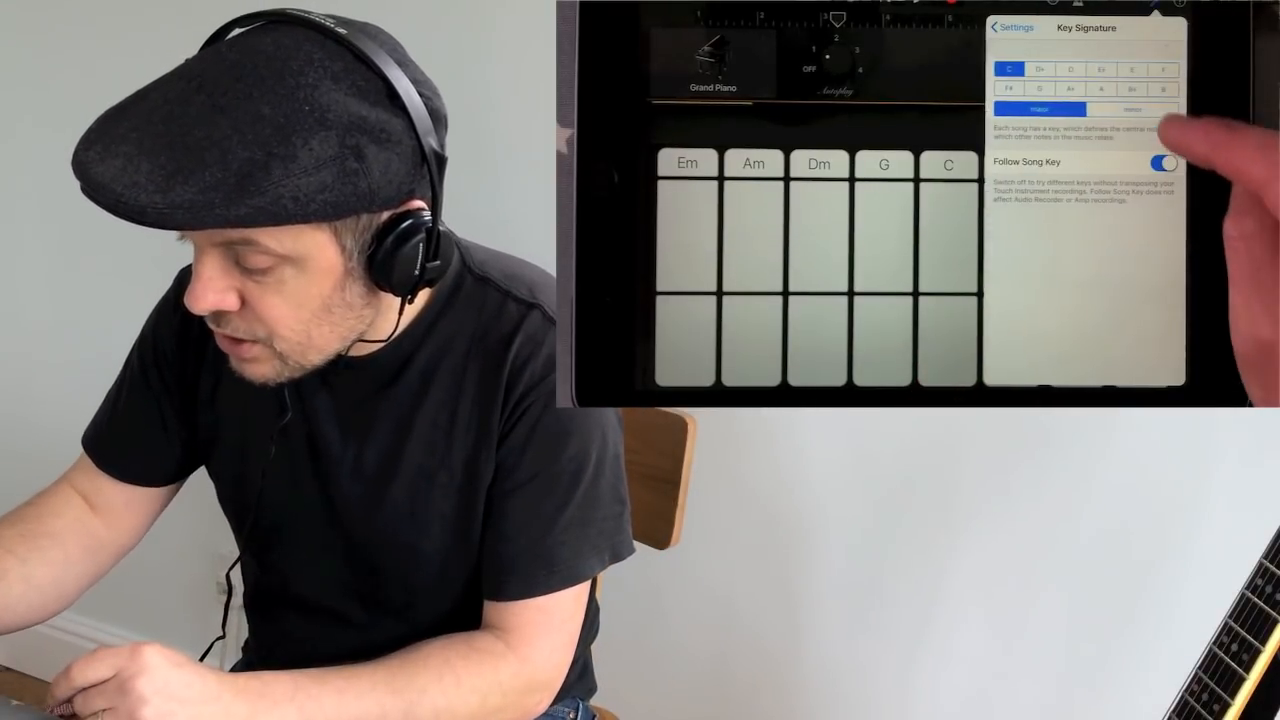
Set the song key to E major and play a G#m-C#m-F#m-B-E chord strip.
click(1131, 69)
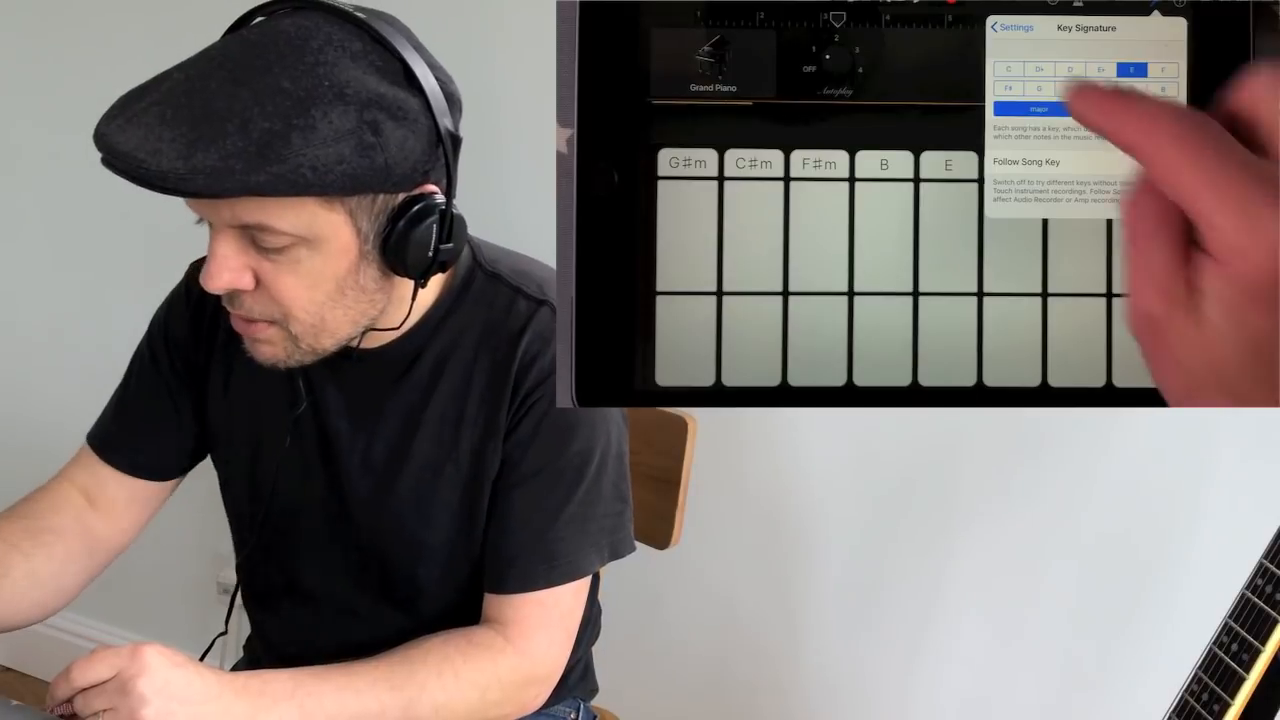
click(1012, 240)
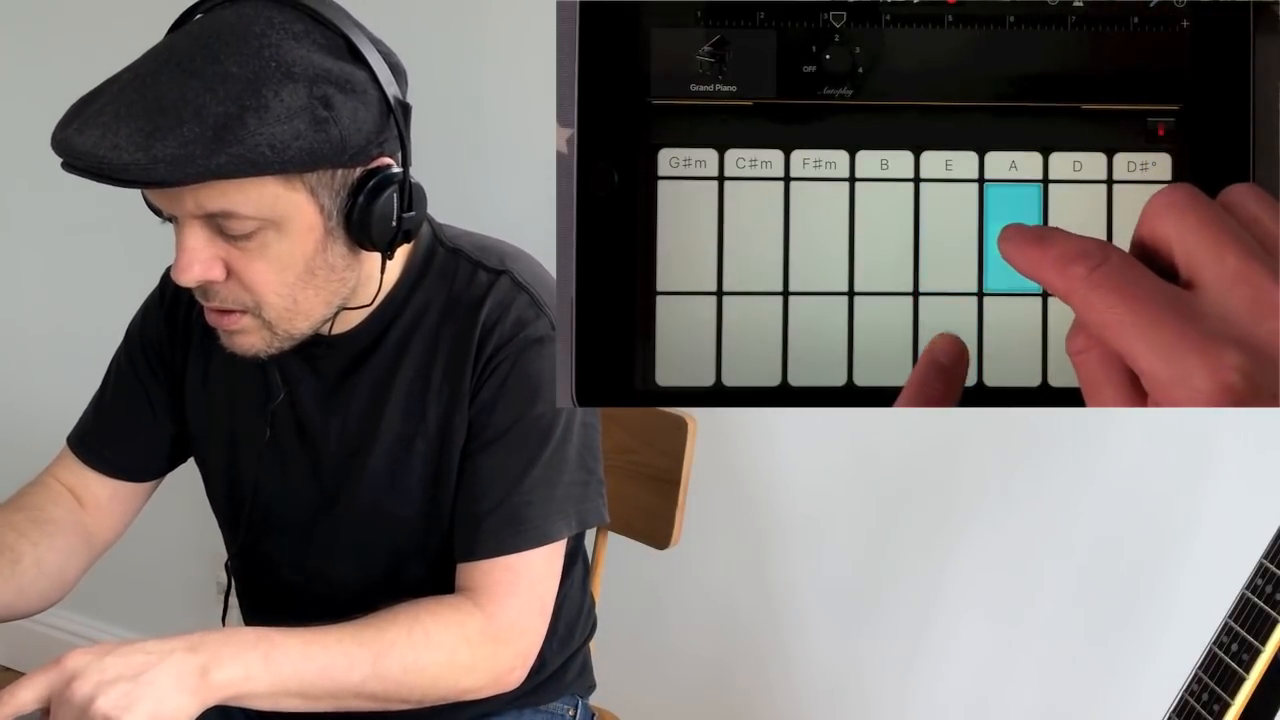
click(883, 240)
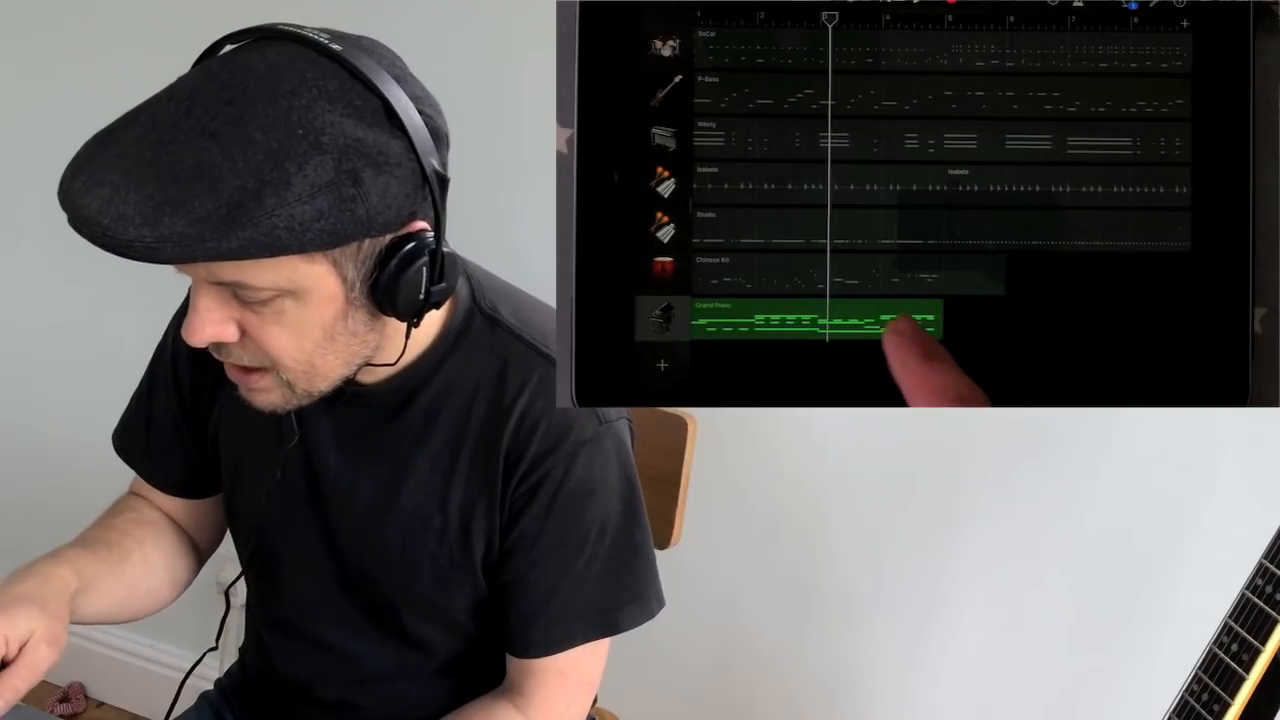
Select the recorded Grand Piano region in the tracks view.
click(870, 320)
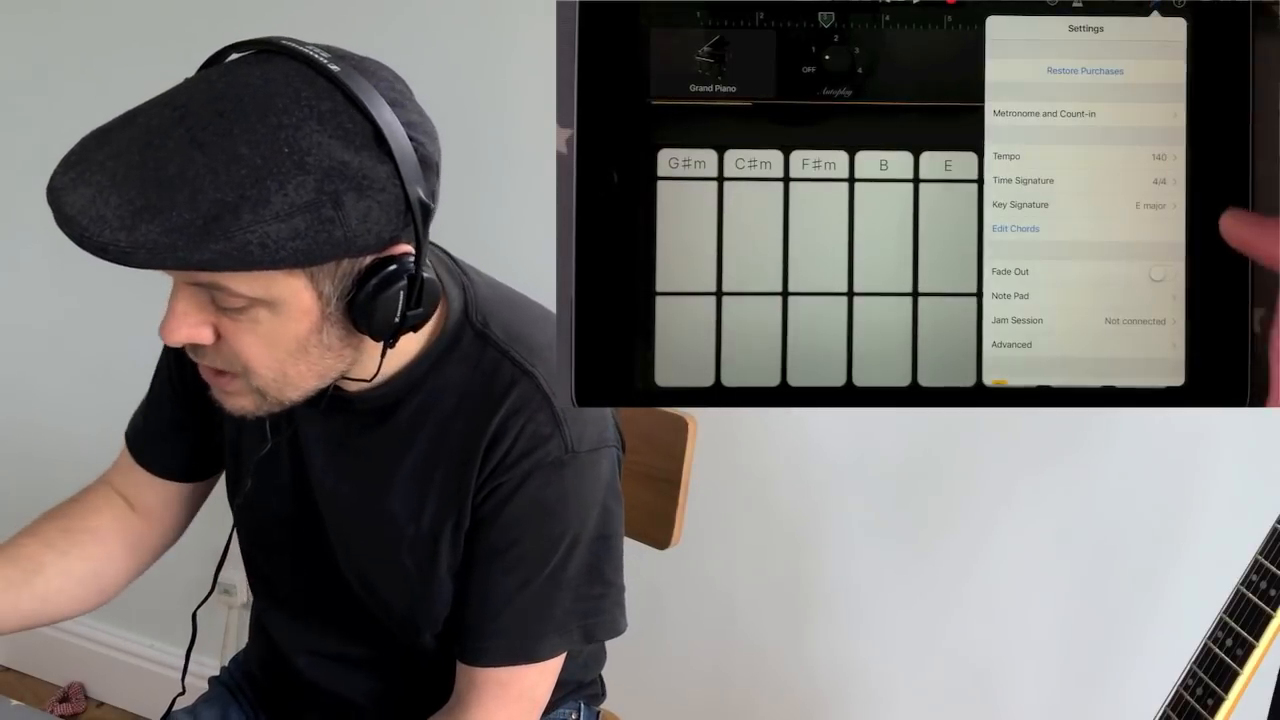
Start editing the chord strips, viewing tempo 140, 4/4, E major settings.
click(1014, 228)
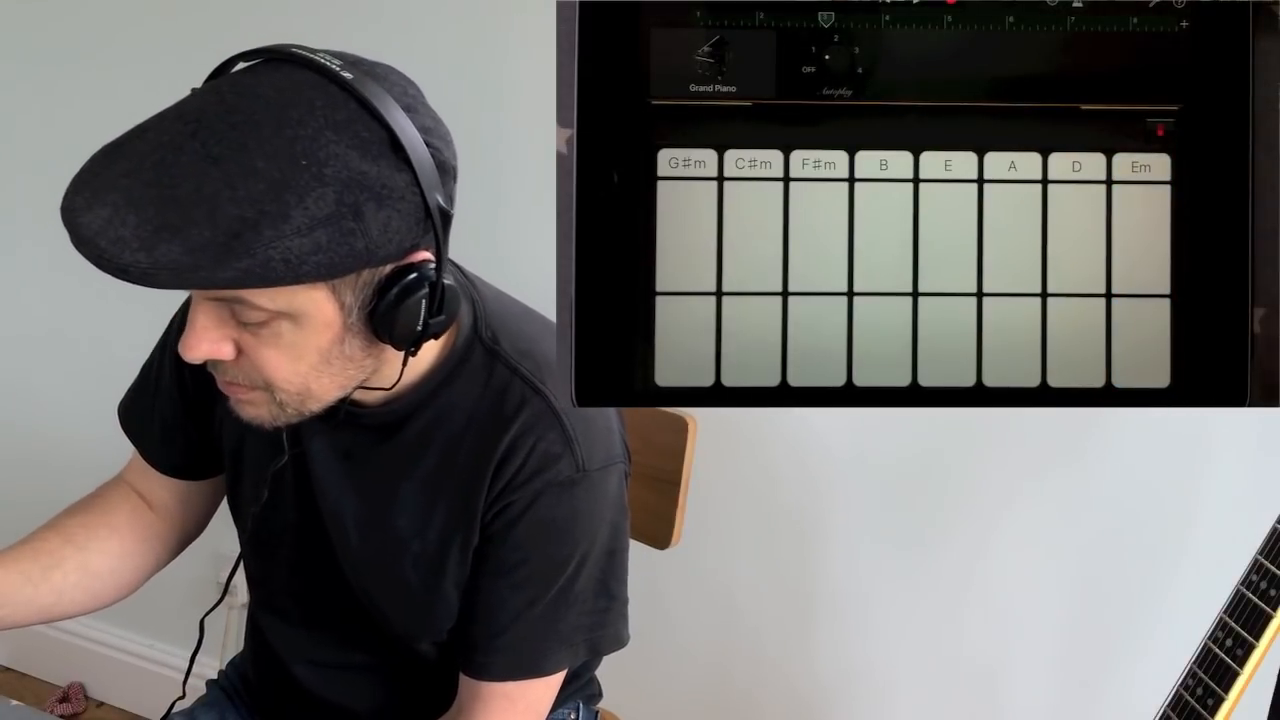
click(945, 280)
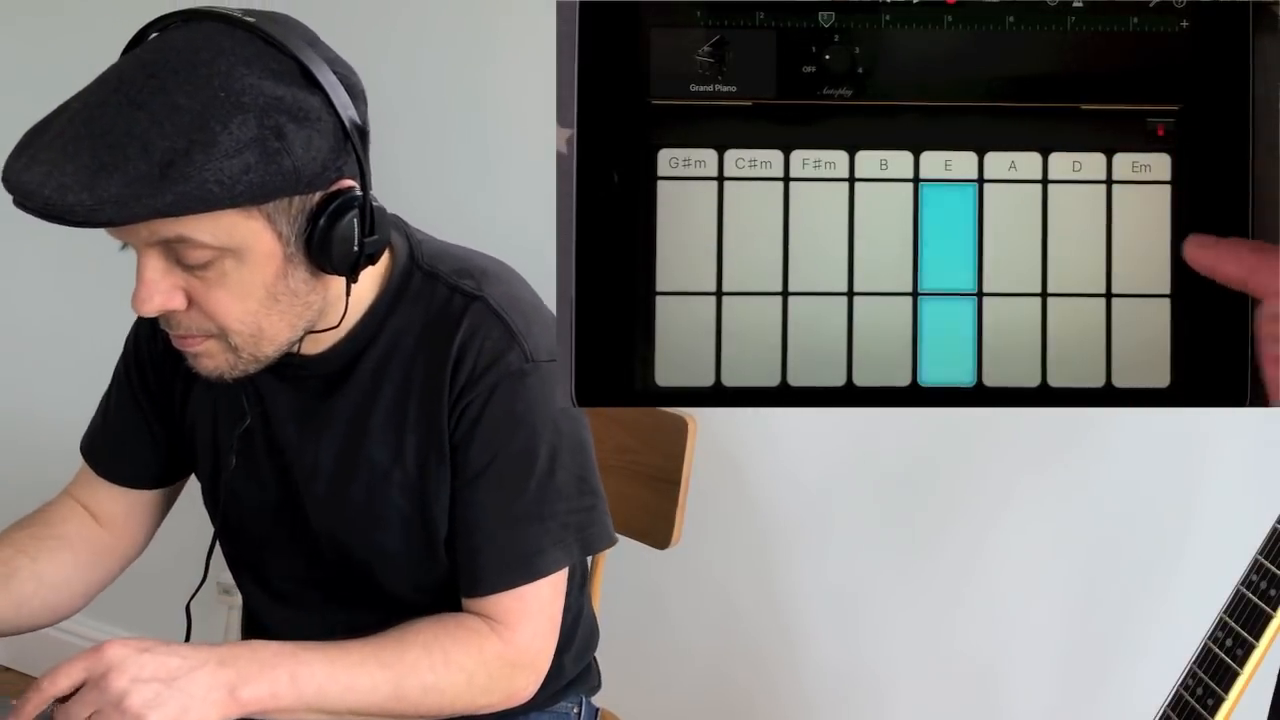
click(1010, 230)
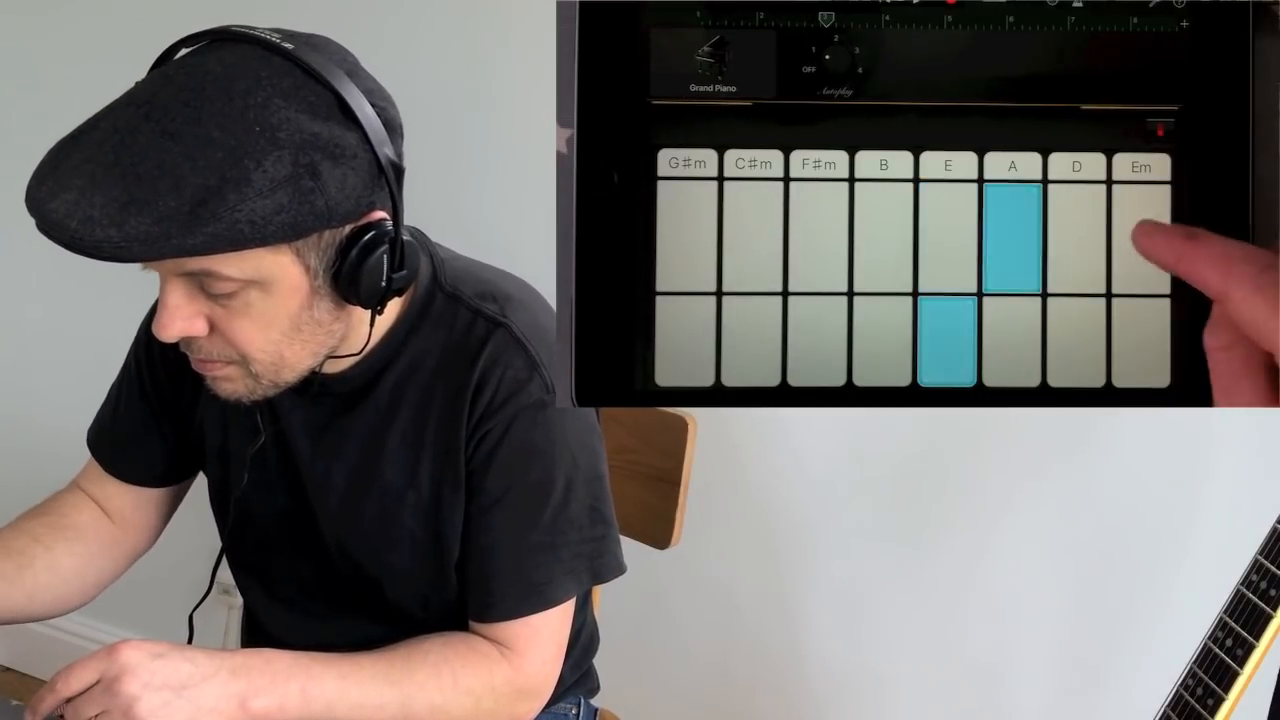
click(946, 240)
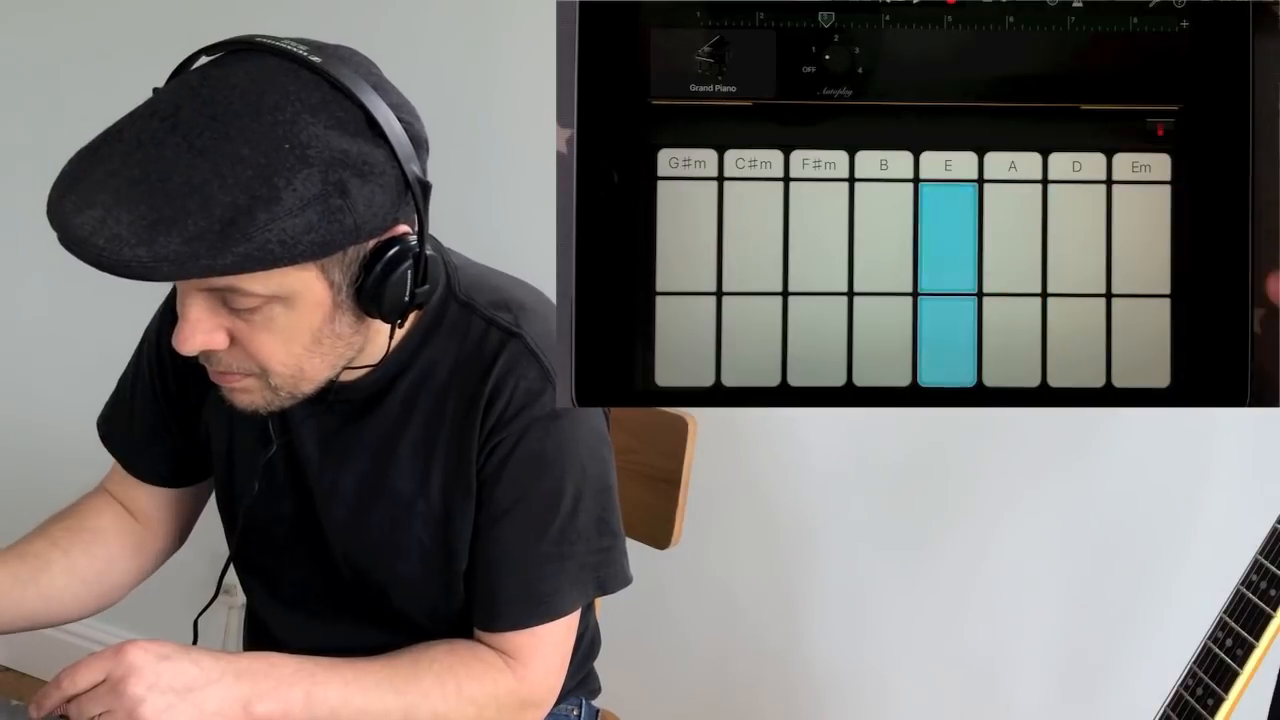